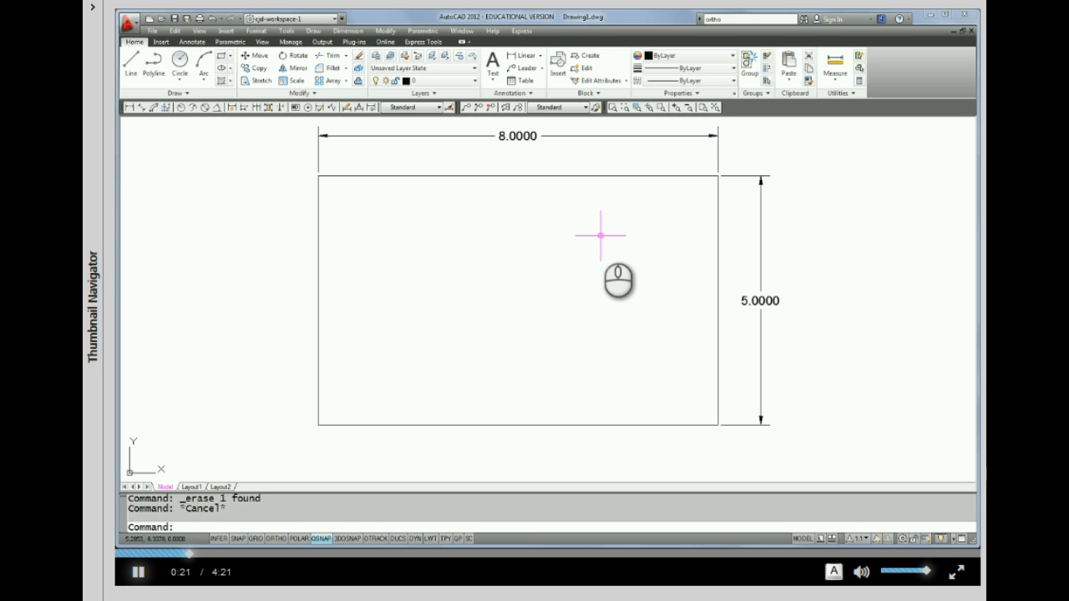
mouse_move(399, 341)
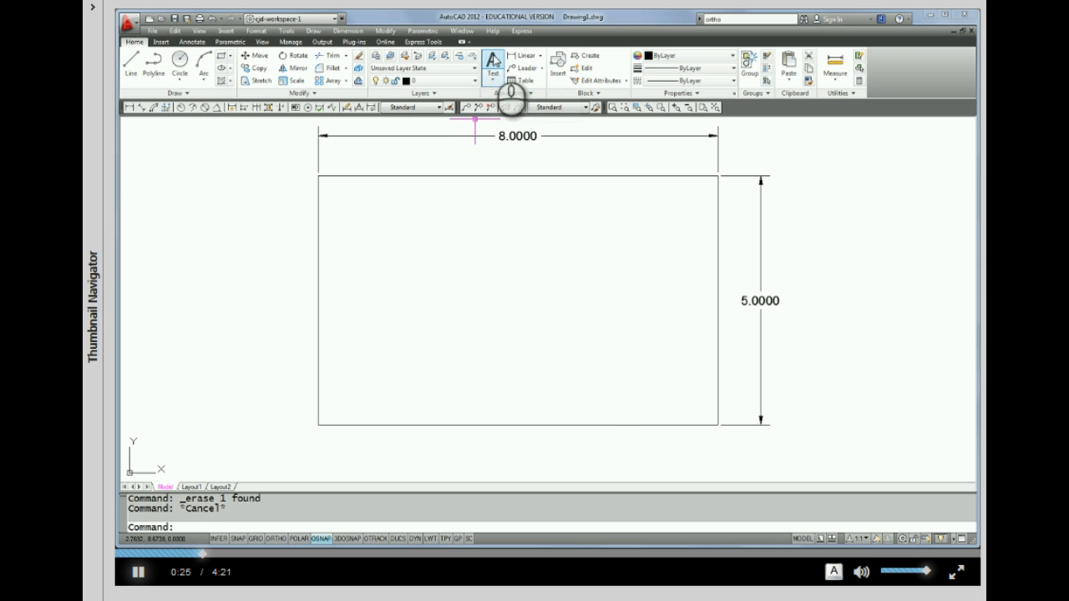
mouse_move(493, 63)
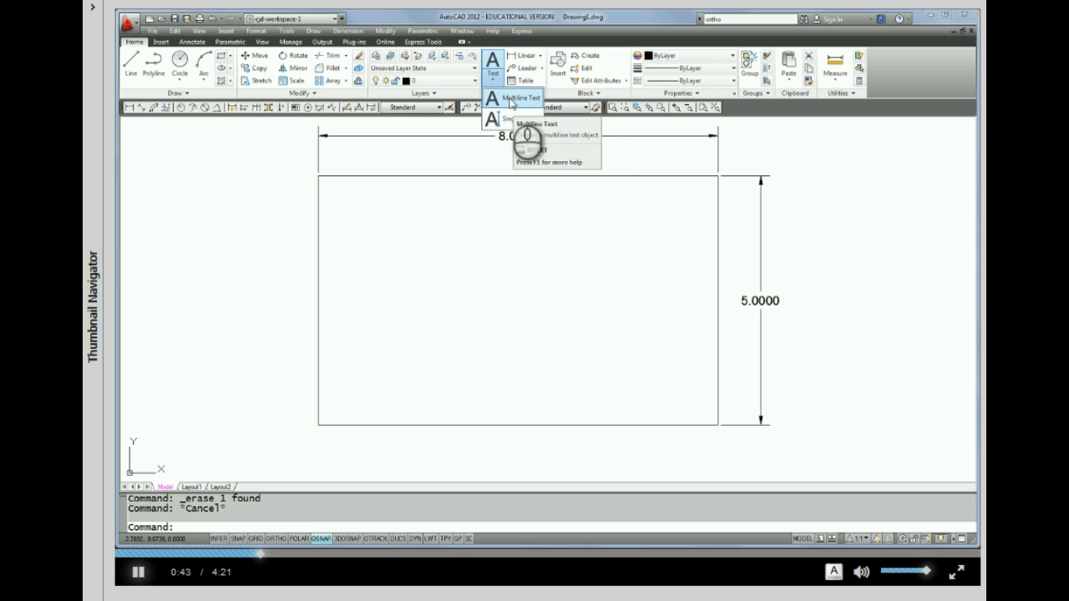
- Start the Multiline Text tool to place a text box inside the rectangle
left_click(518, 97)
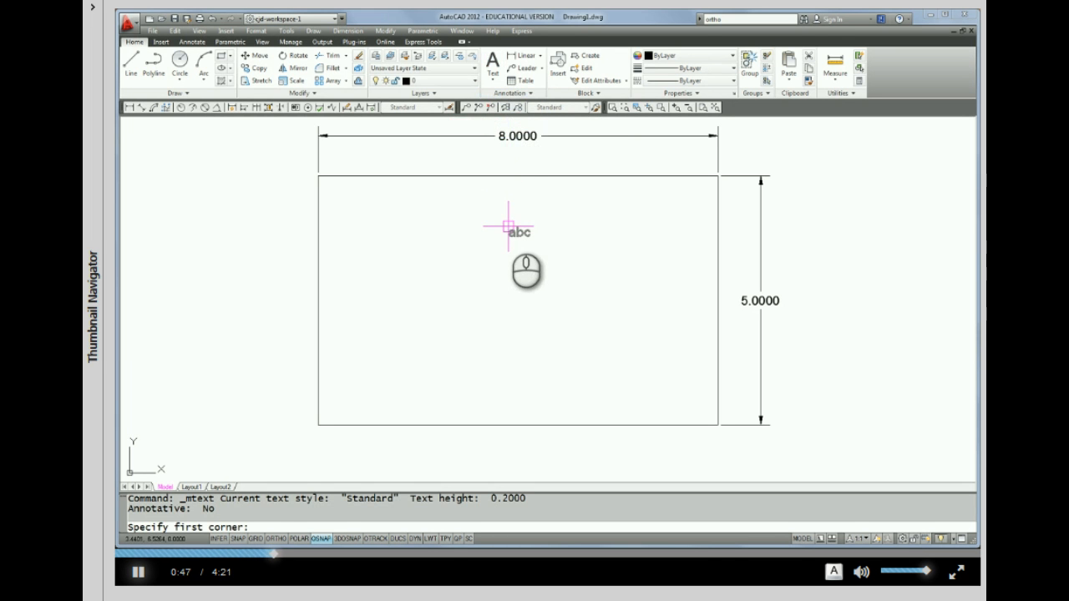
mouse_move(421, 299)
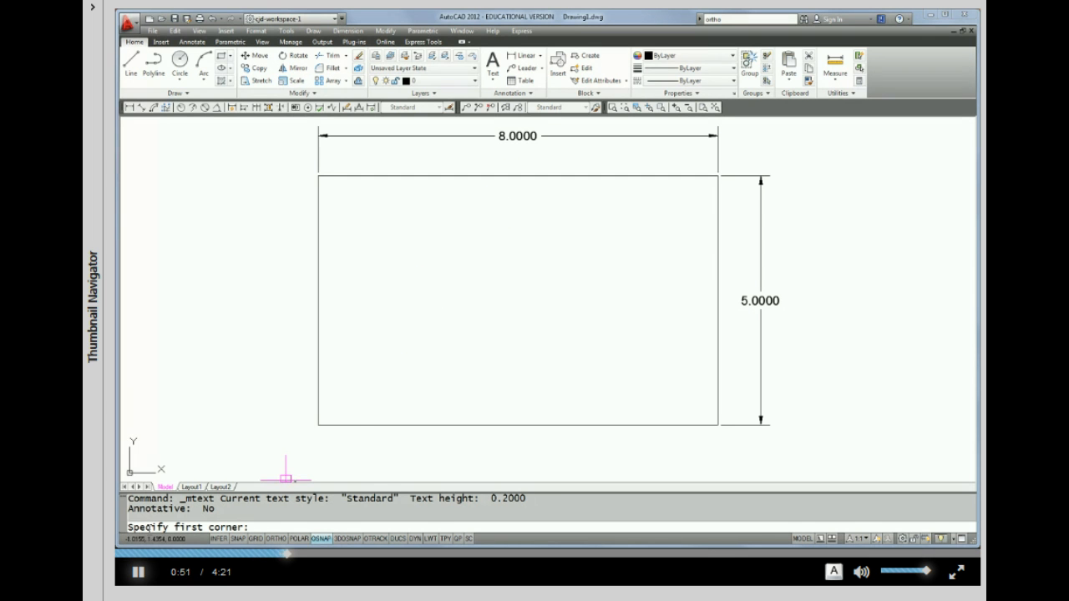
mouse_move(434, 254)
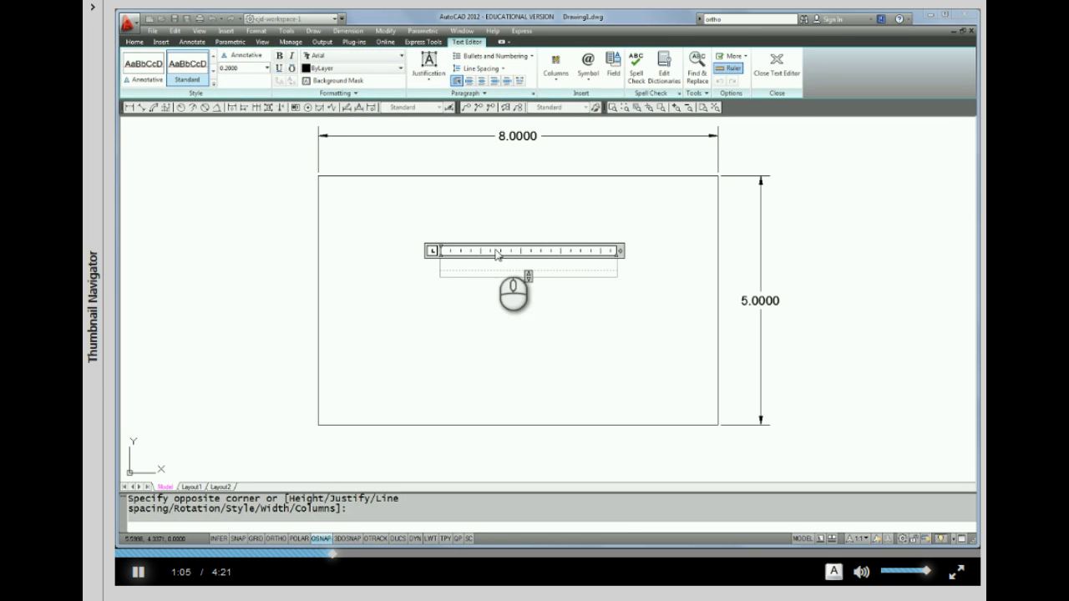
mouse_move(622, 259)
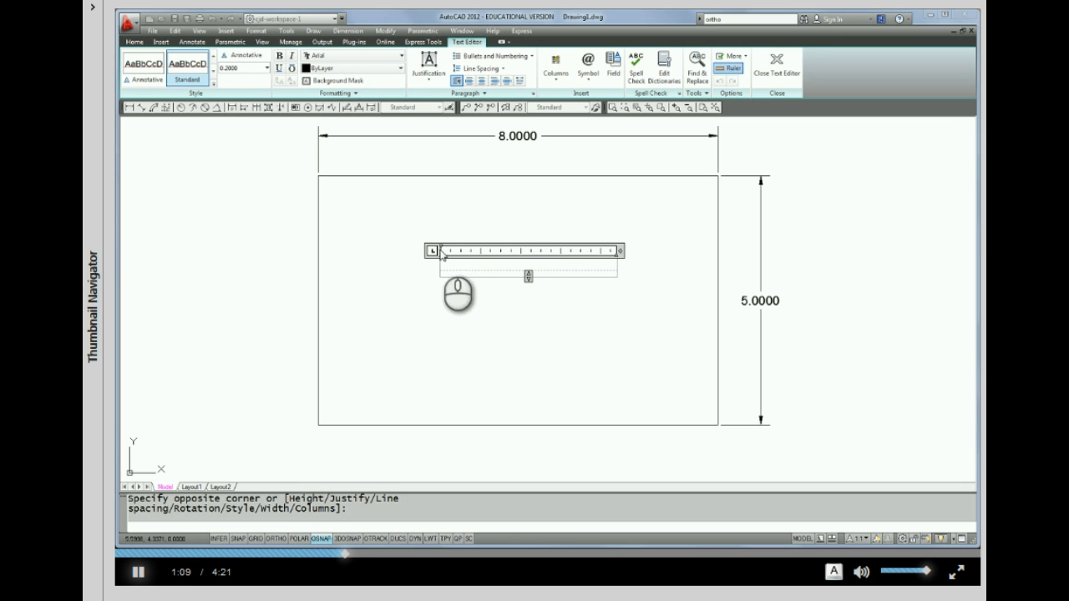
mouse_move(524, 292)
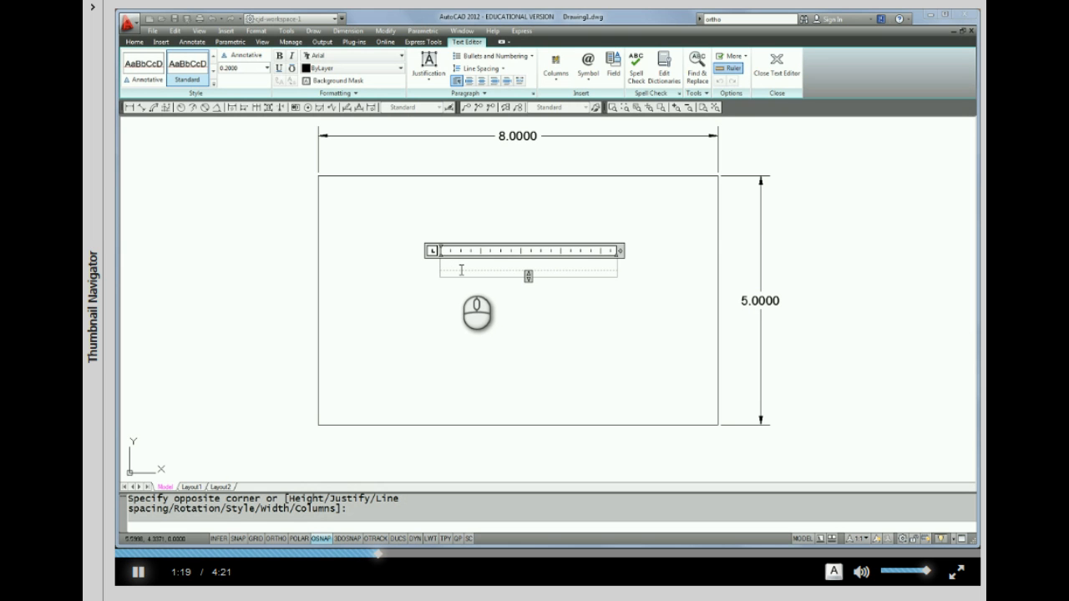
type("Christine D")
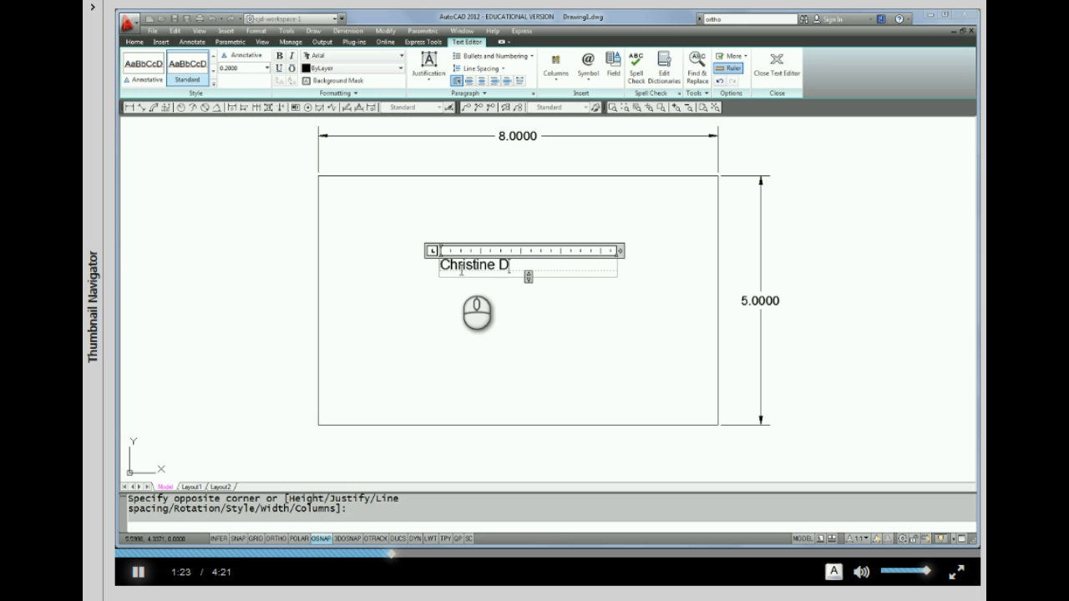
type("ennis")
type("Autocad 2")
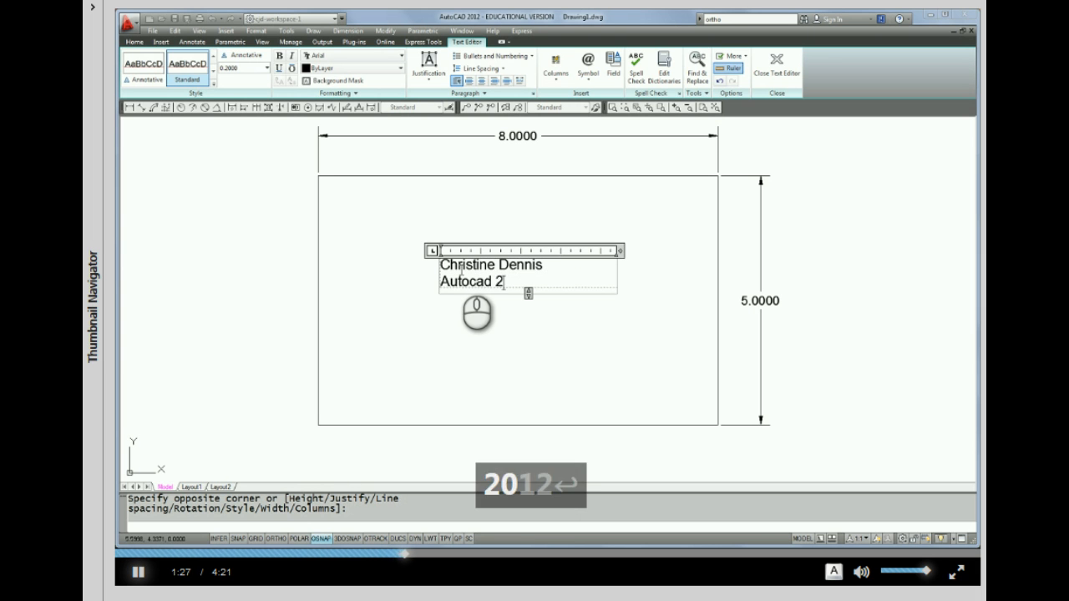
type("012")
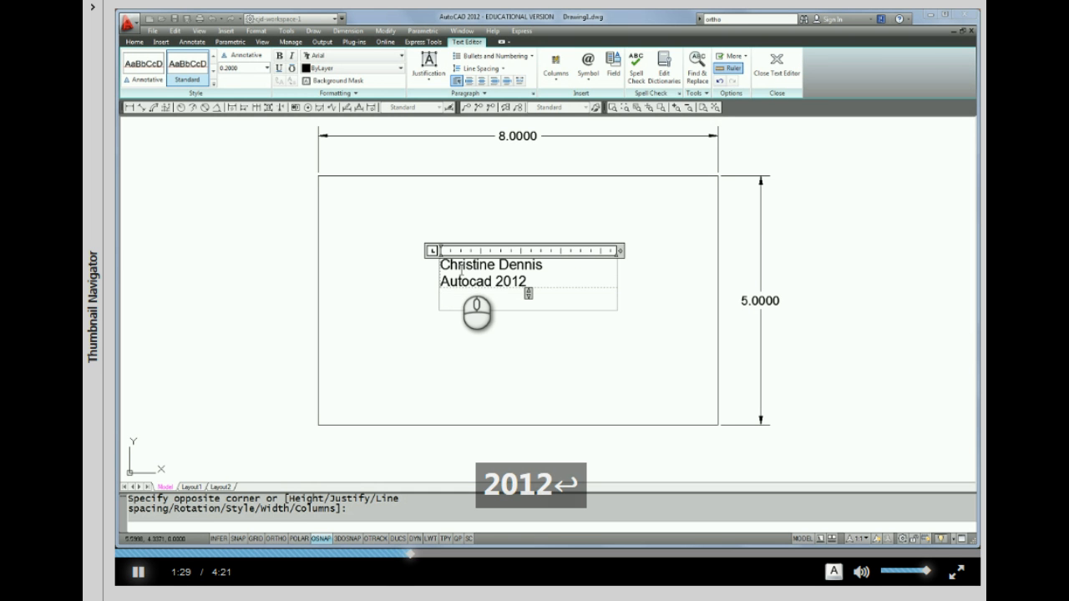
type("Upper Cape Tech")
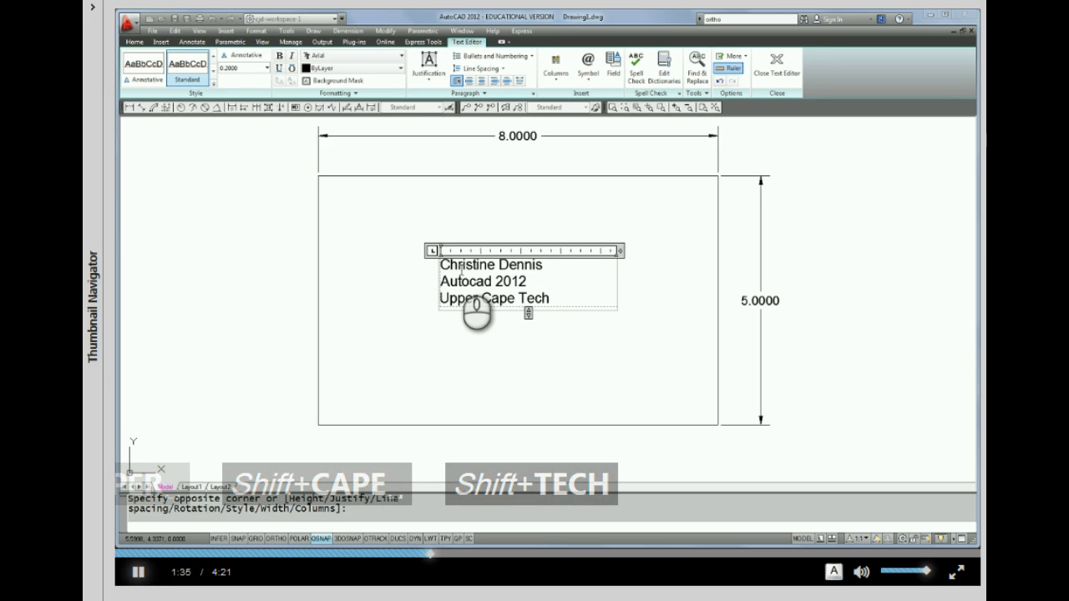
key("enter")
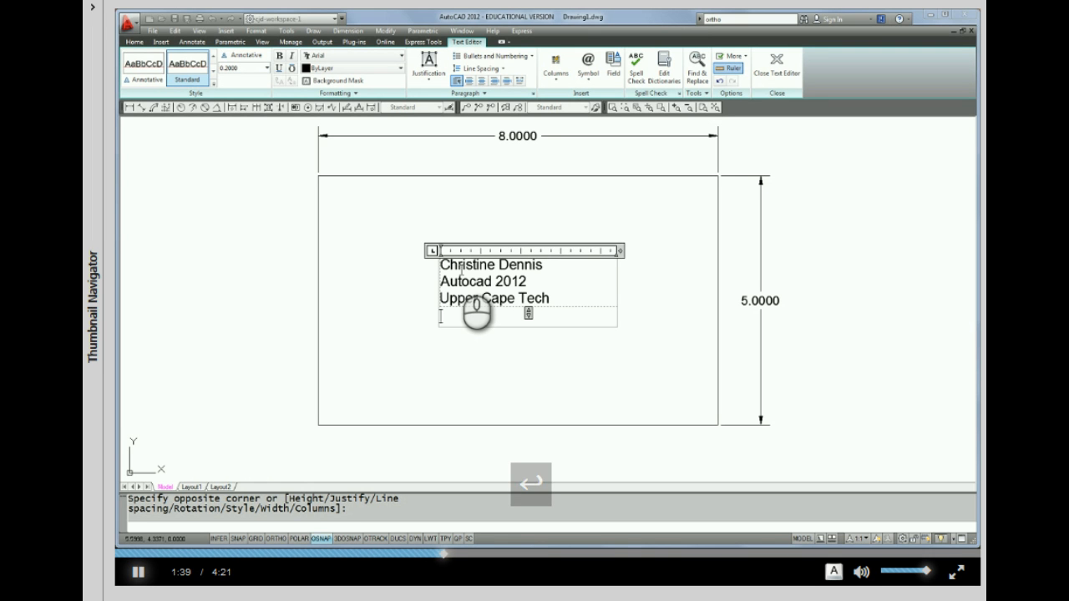
key("enter")
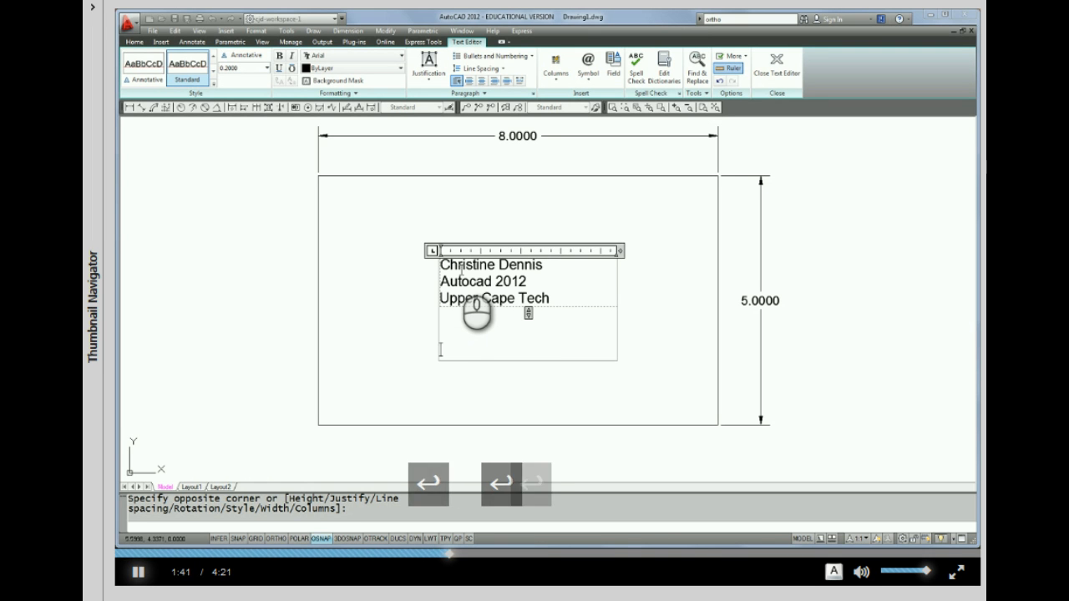
key("enter")
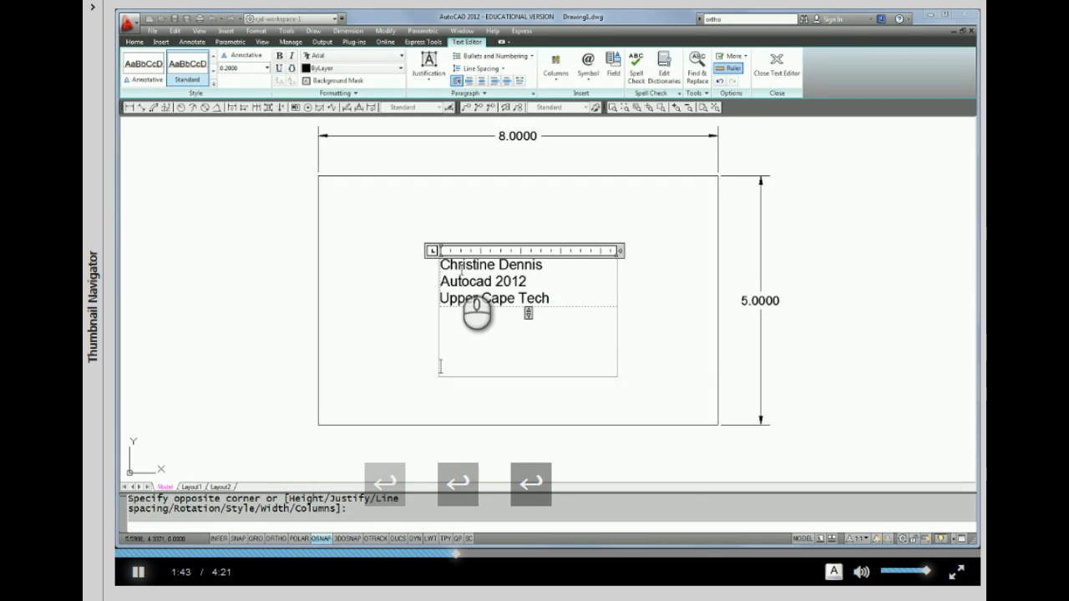
key("backspace")
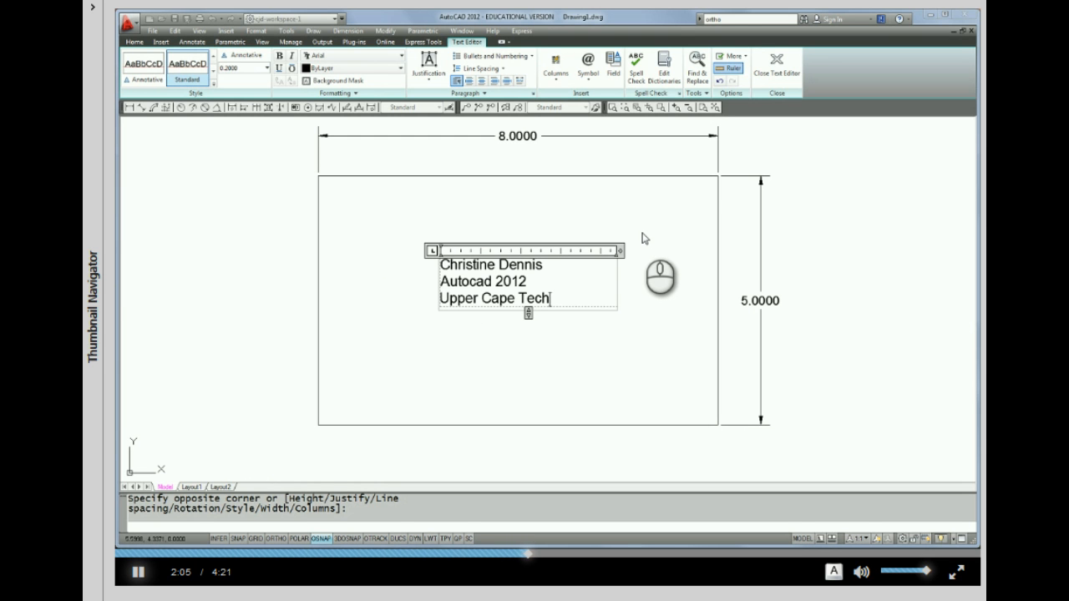
- Commit the three-line text as a finished multiline text object with Ctrl+Enter
key("ctrl+enter")
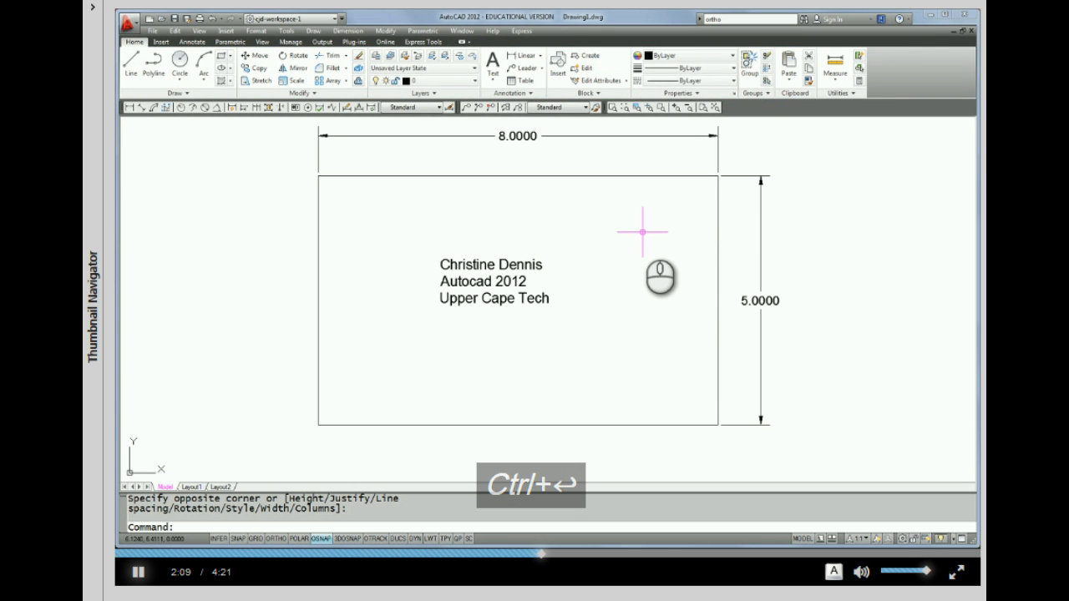
mouse_move(641, 204)
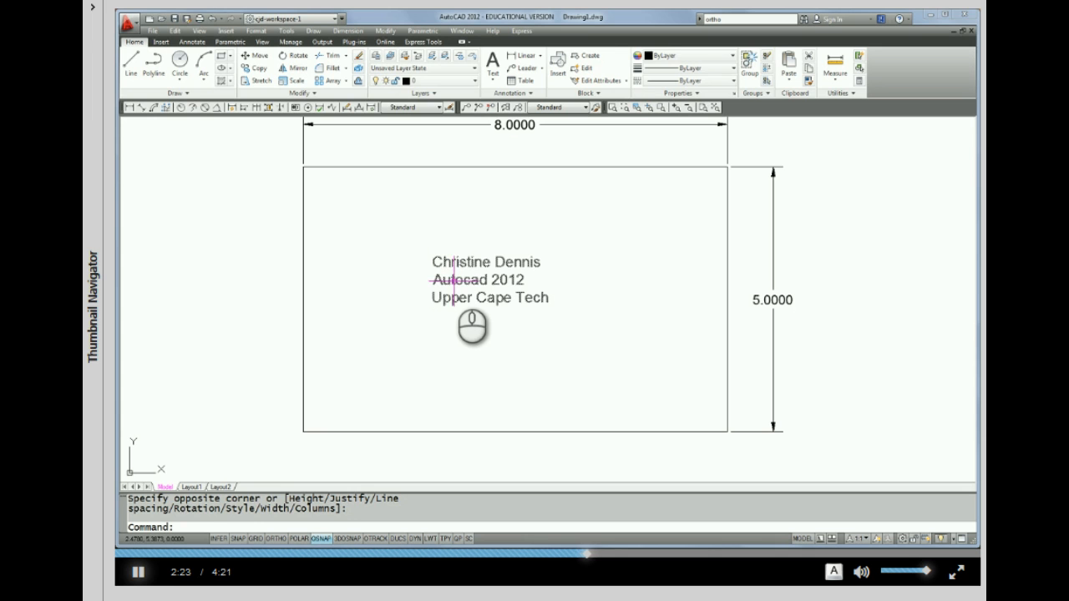
double_click(471, 280)
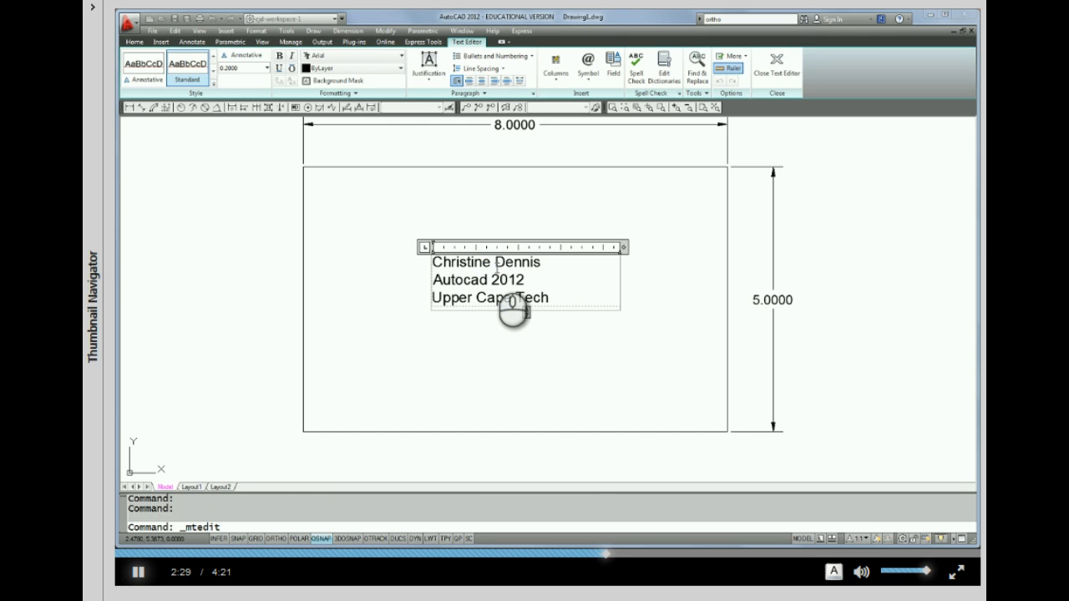
type("J.")
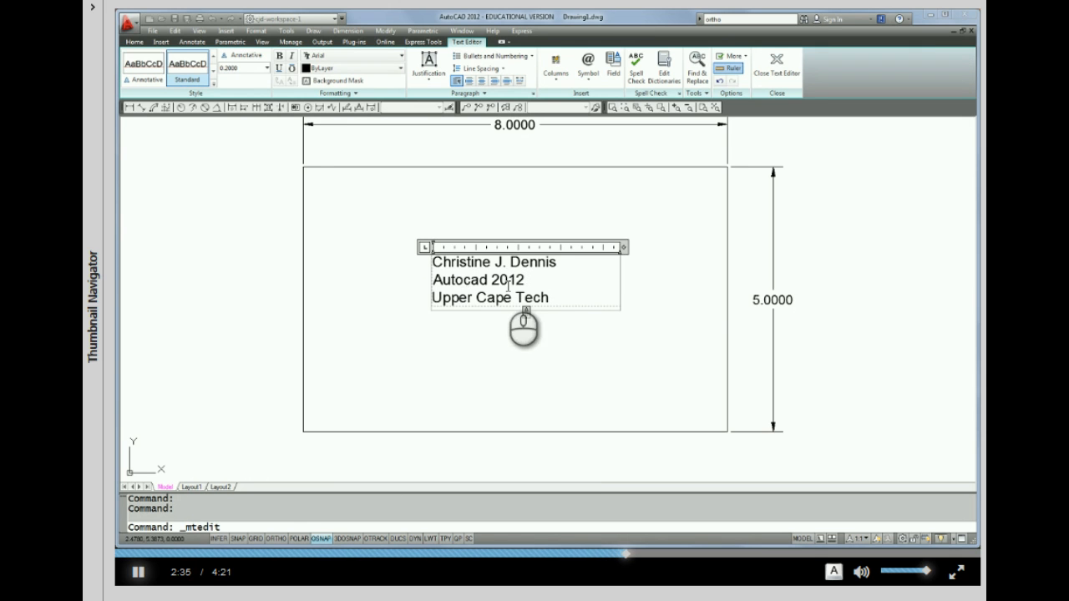
mouse_move(481, 314)
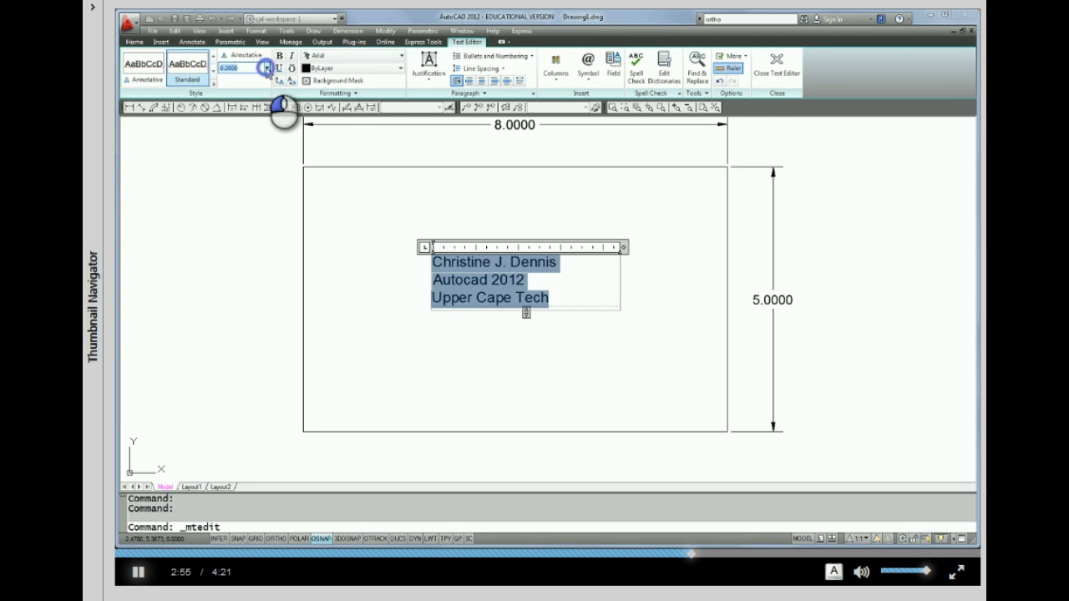
- Give all three lines a smaller text height and centre-align them
left_click(266, 67)
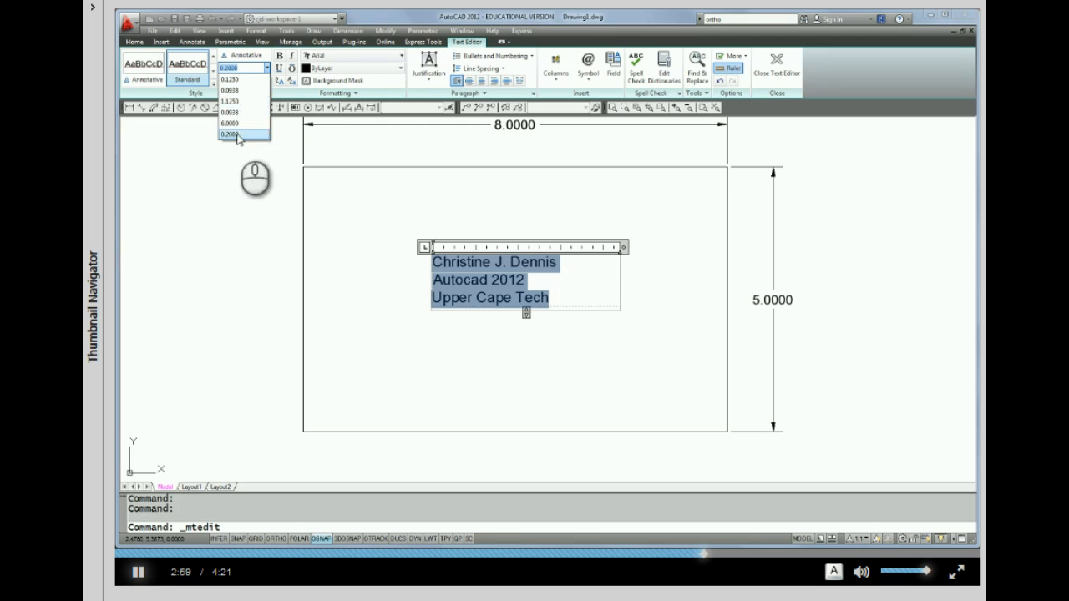
left_click(231, 136)
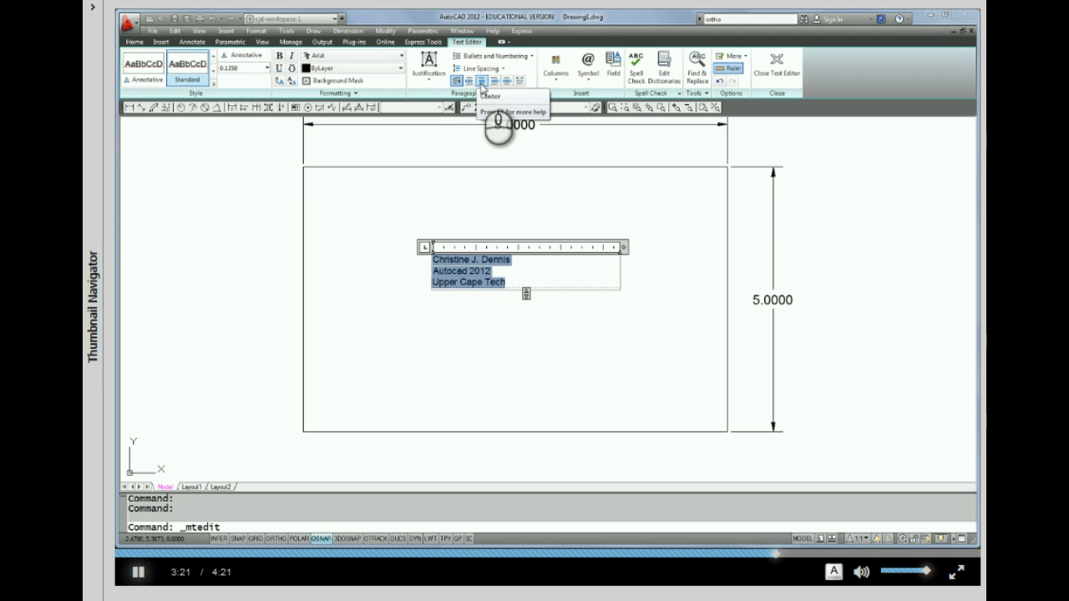
left_click(479, 80)
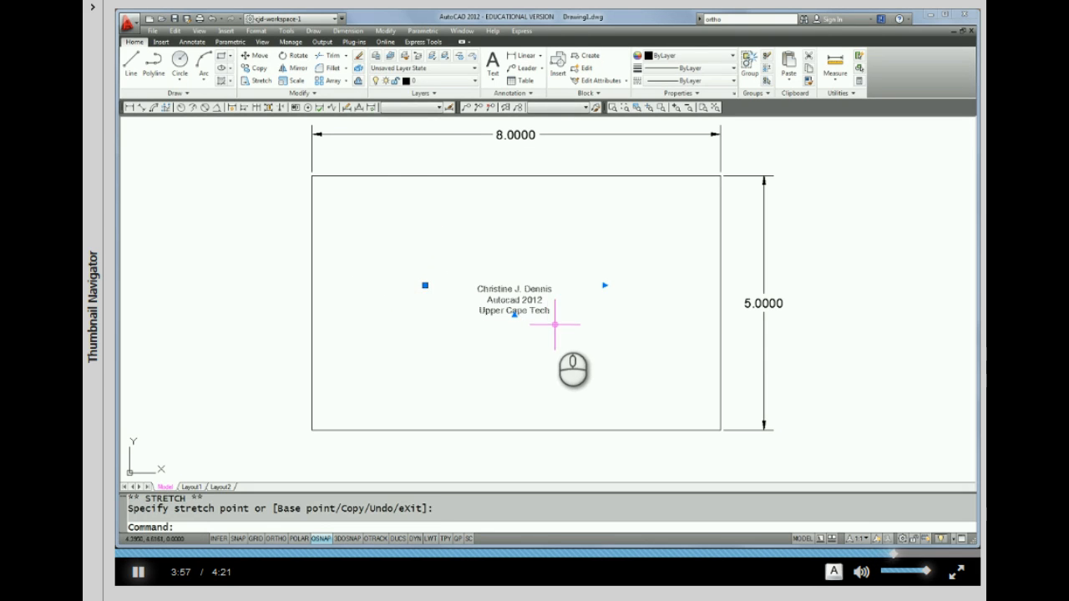
- Clear the grips on the text block now centred in the rectangle, leaving the prompt idle
key("Escape")
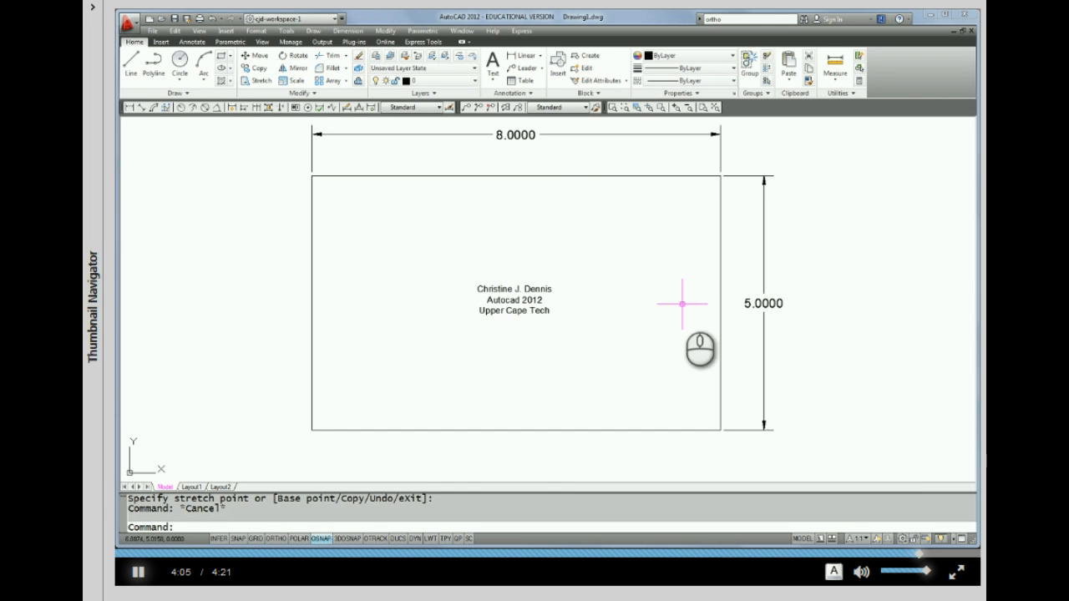
mouse_move(643, 334)
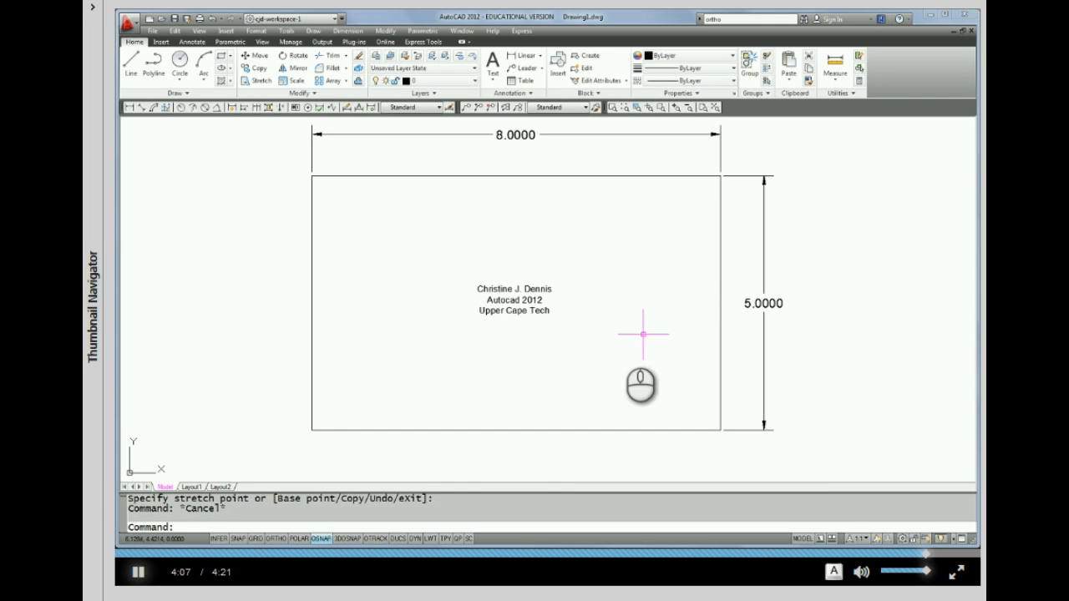
mouse_move(558, 359)
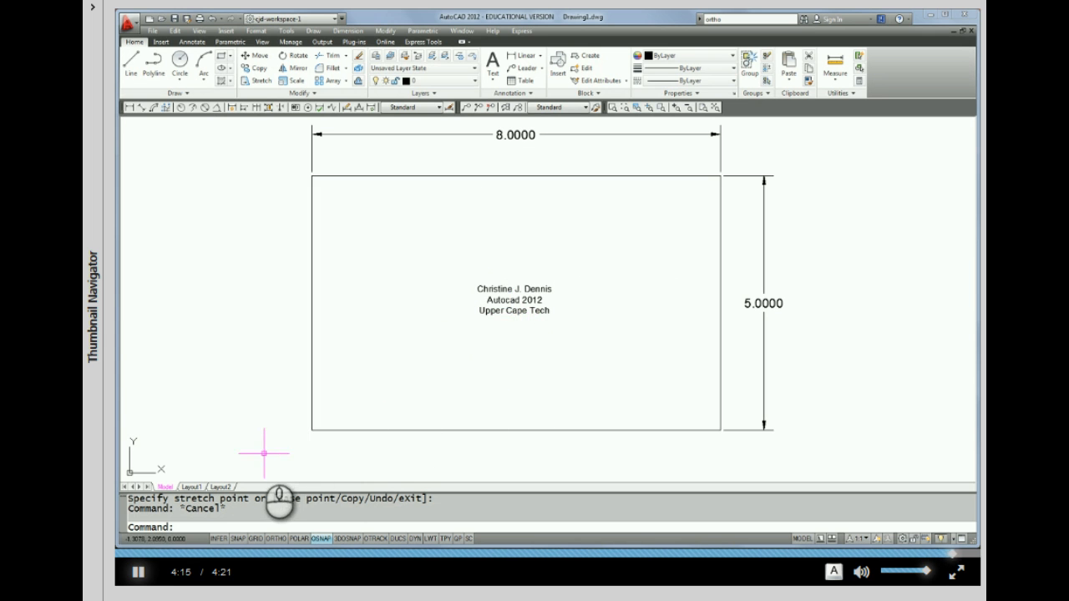
mouse_move(851, 167)
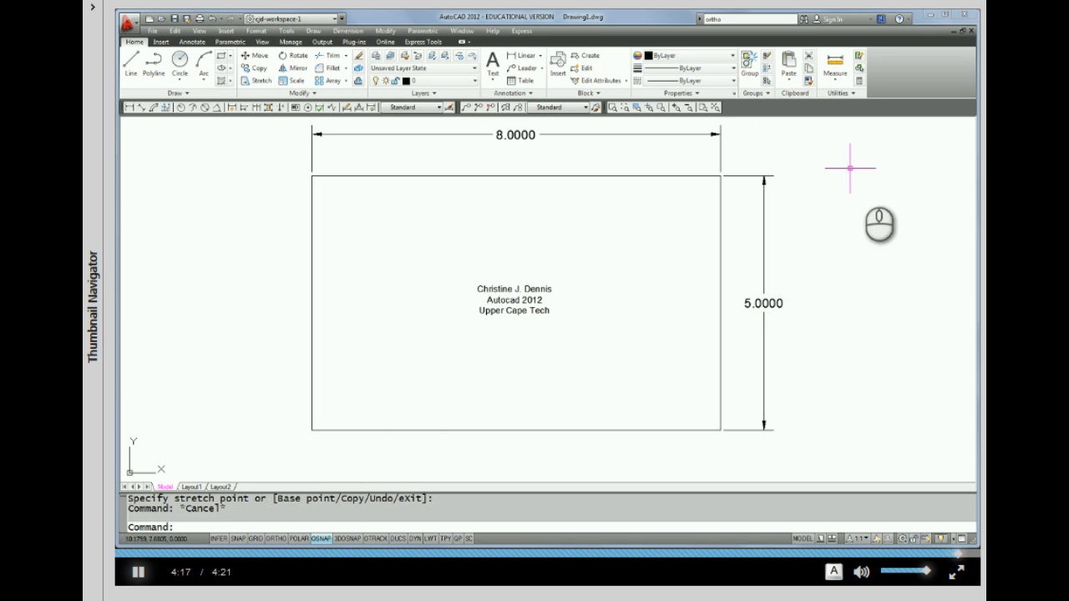
mouse_move(949, 131)
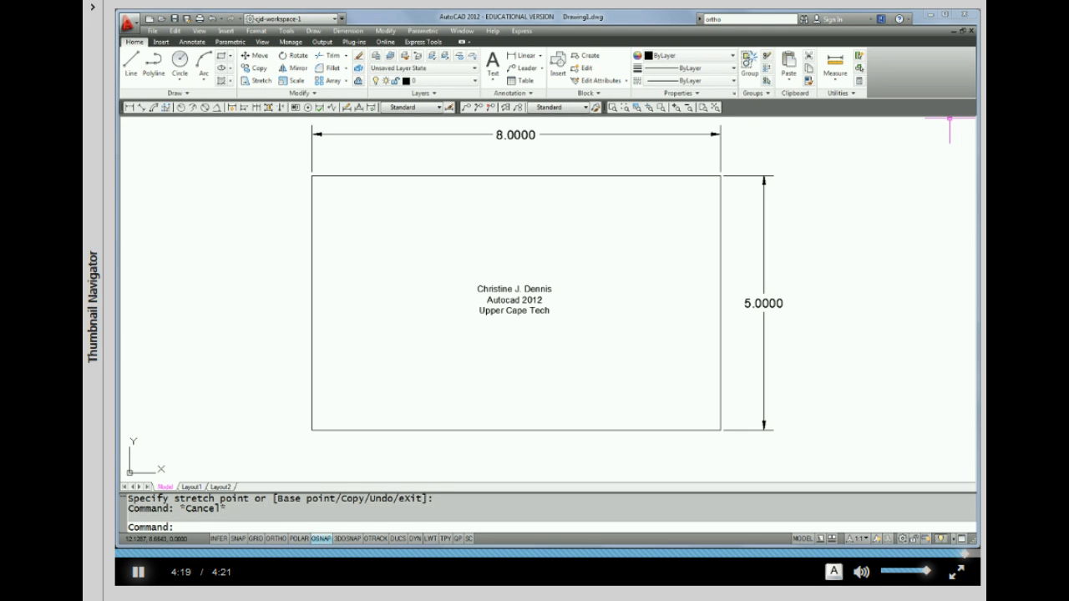